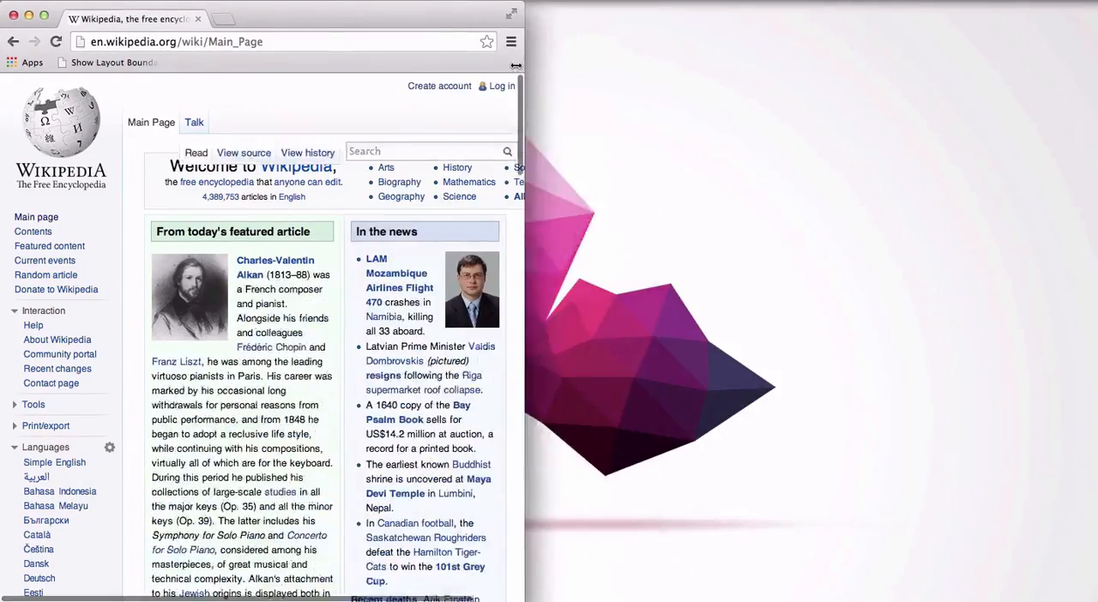
- Enlarge the Chrome window so the Wikipedia main page fills the screen width
{"action": "left_click_drag", "start_coordinate": [515, 65], "coordinate": [244, 65]}
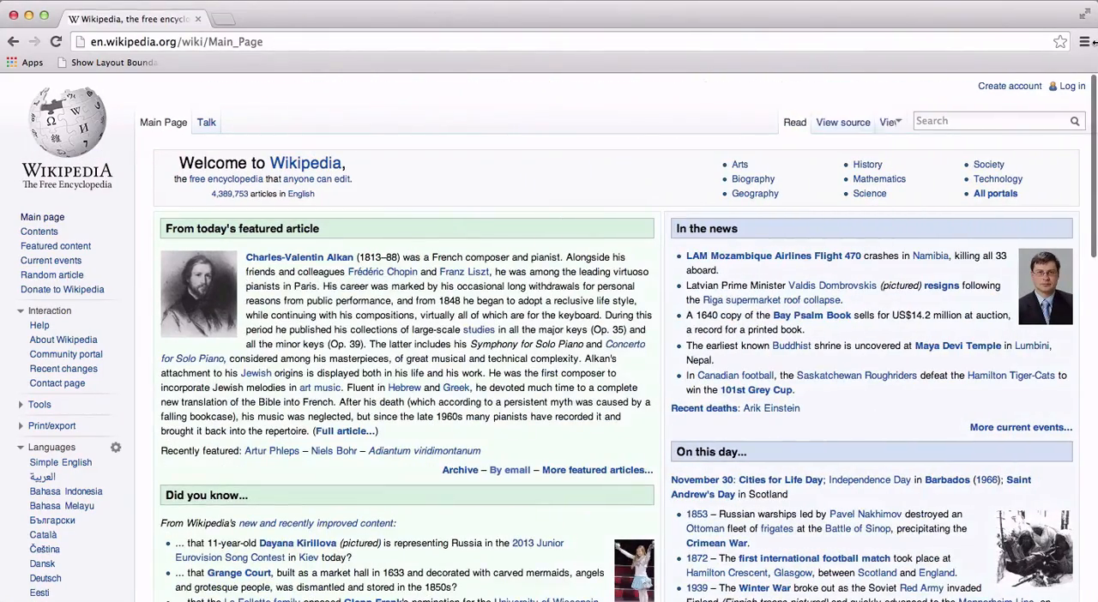
- Show DevTools beside the page and browse the Emulation Device, Screen and User Agent sections
{"action": "key", "text": "F12"}
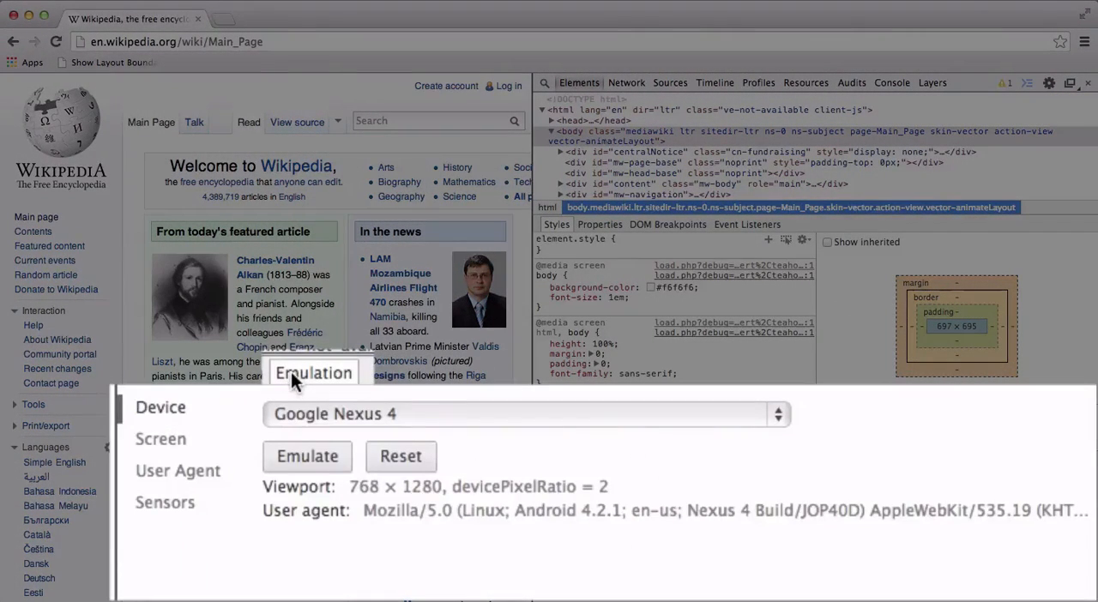
{"action": "left_click", "coordinate": [161, 439]}
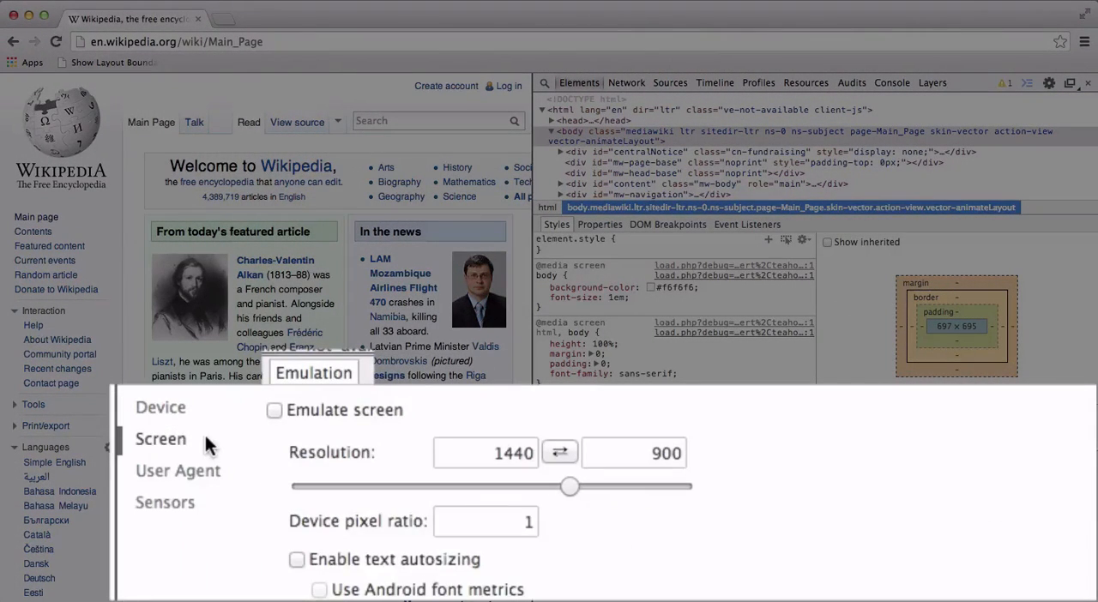
{"action": "left_click", "coordinate": [179, 470]}
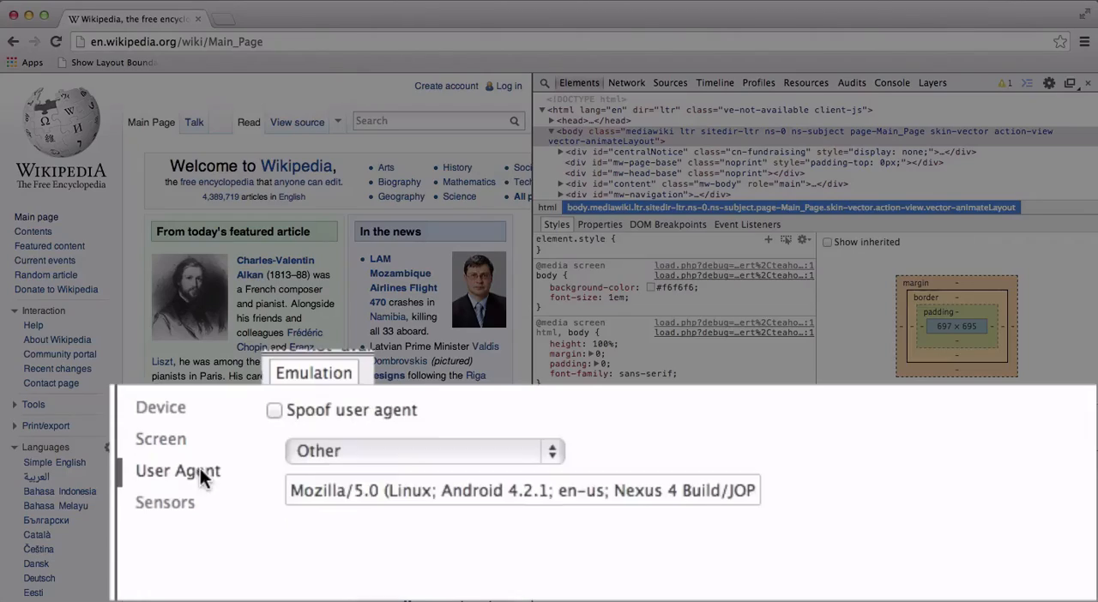
{"action": "left_click", "coordinate": [164, 501]}
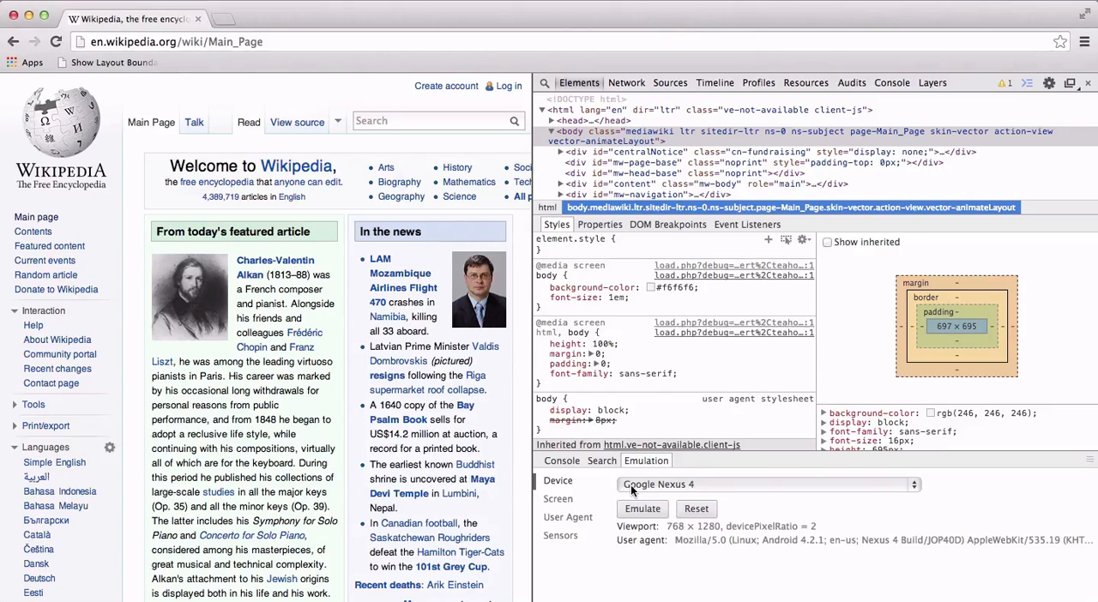
- Choose Google Nexus 4 from the Device list and emulate it on the page
{"action": "left_click", "coordinate": [765, 484]}
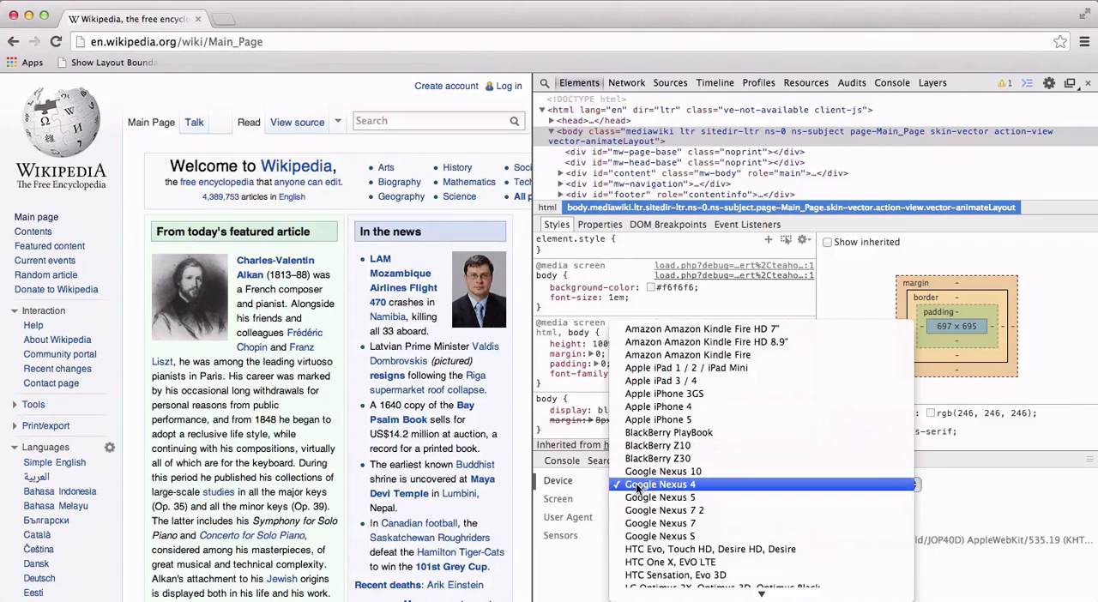
{"action": "left_click", "coordinate": [660, 484]}
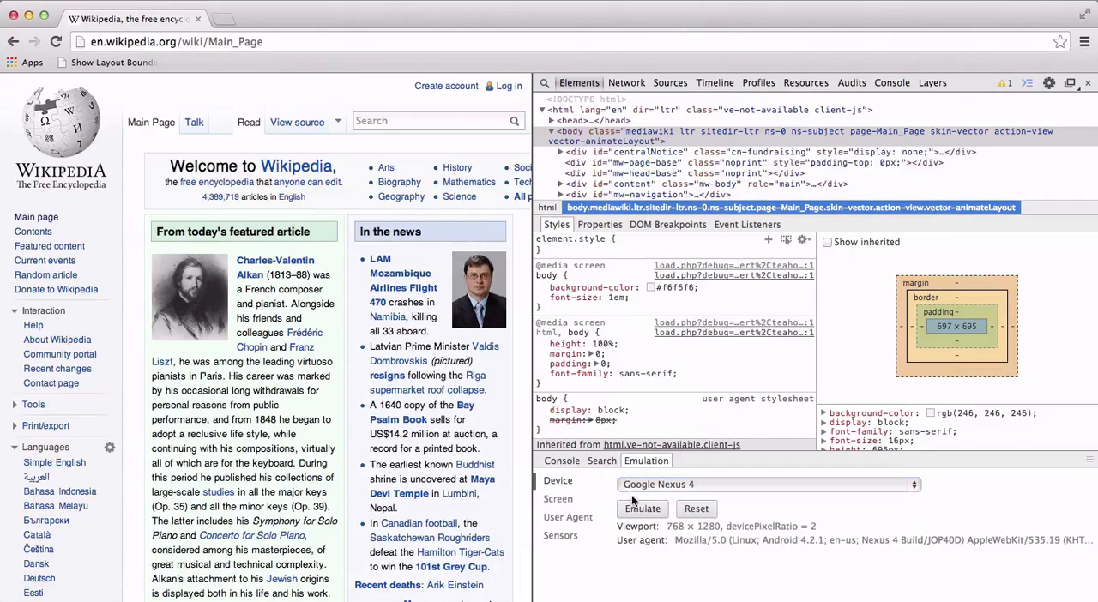
{"action": "left_click", "coordinate": [642, 507]}
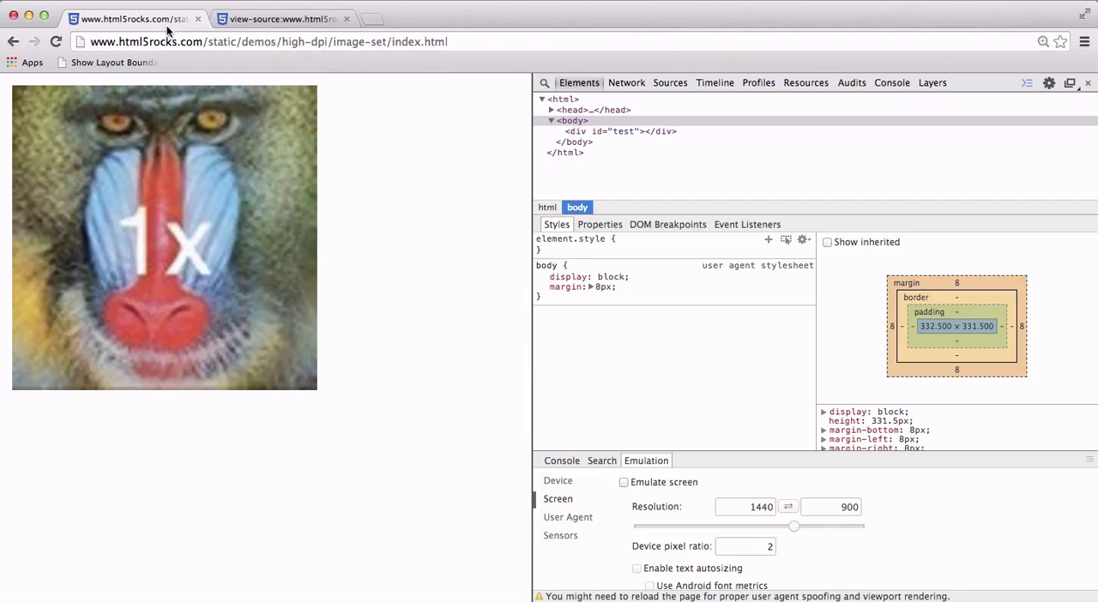
{"action": "mouse_move", "coordinate": [237, 26]}
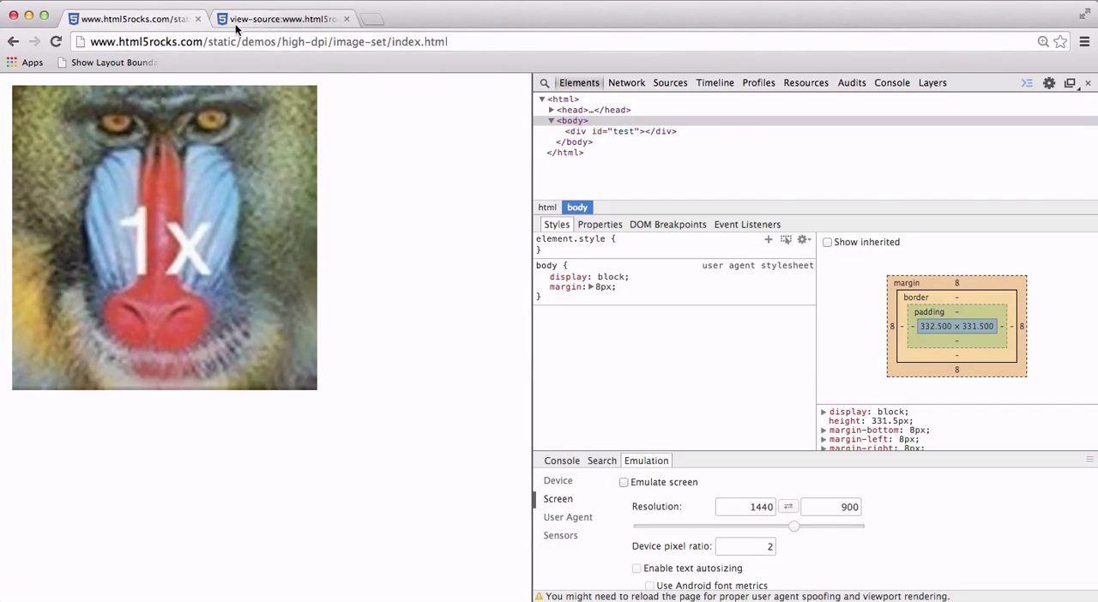
{"action": "left_click", "coordinate": [274, 19]}
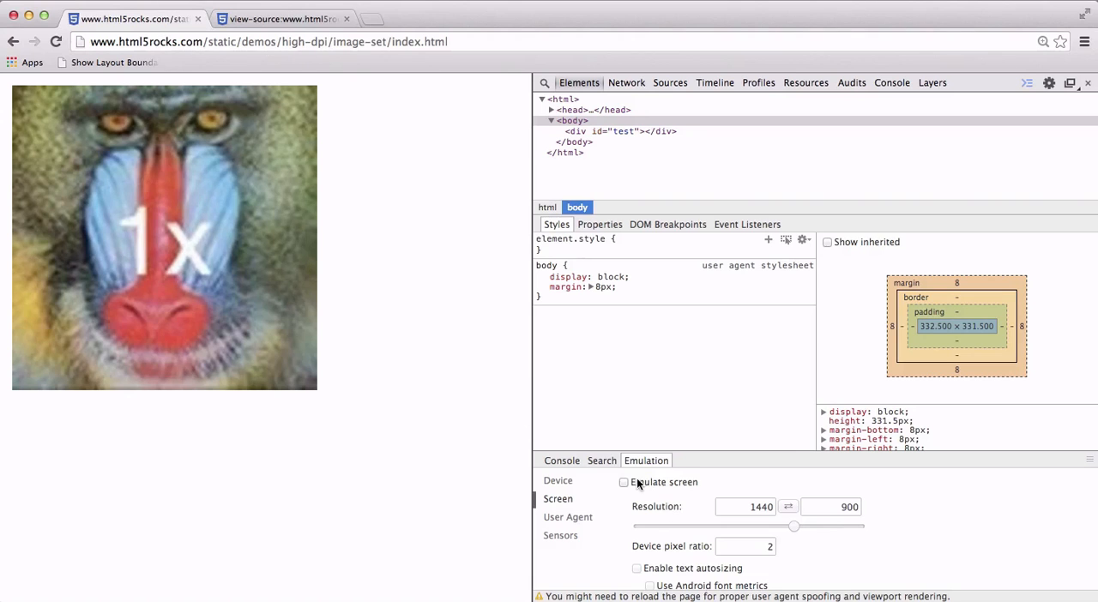
- Enable Emulate screen so the 2x mandrill image loads, then start typing 'devtoo' in a new tab
{"action": "left_click", "coordinate": [625, 480]}
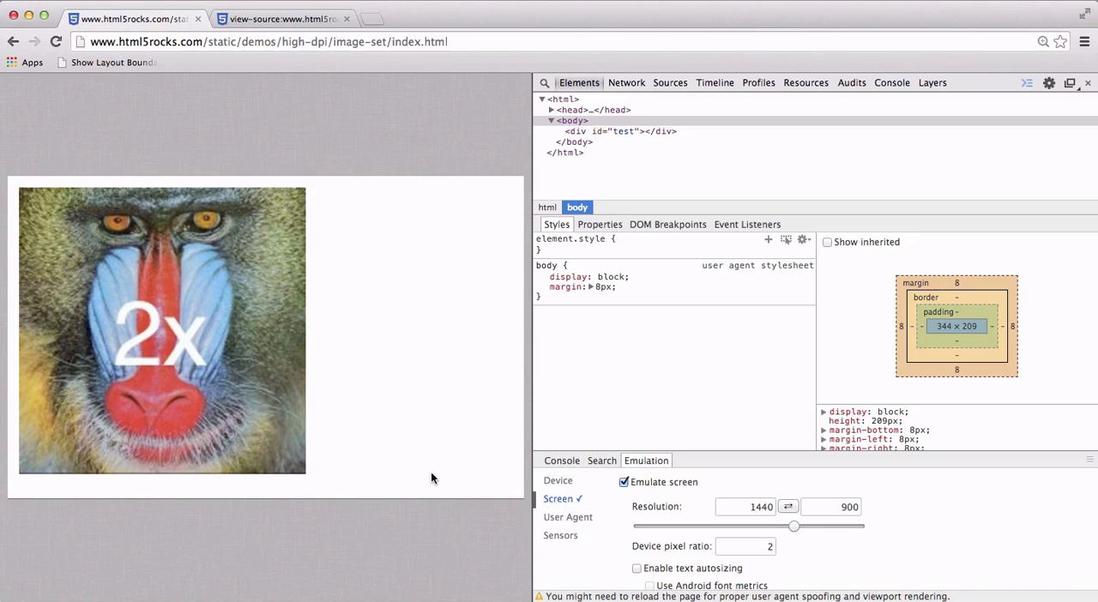
{"action": "type", "text": "devtoo"}
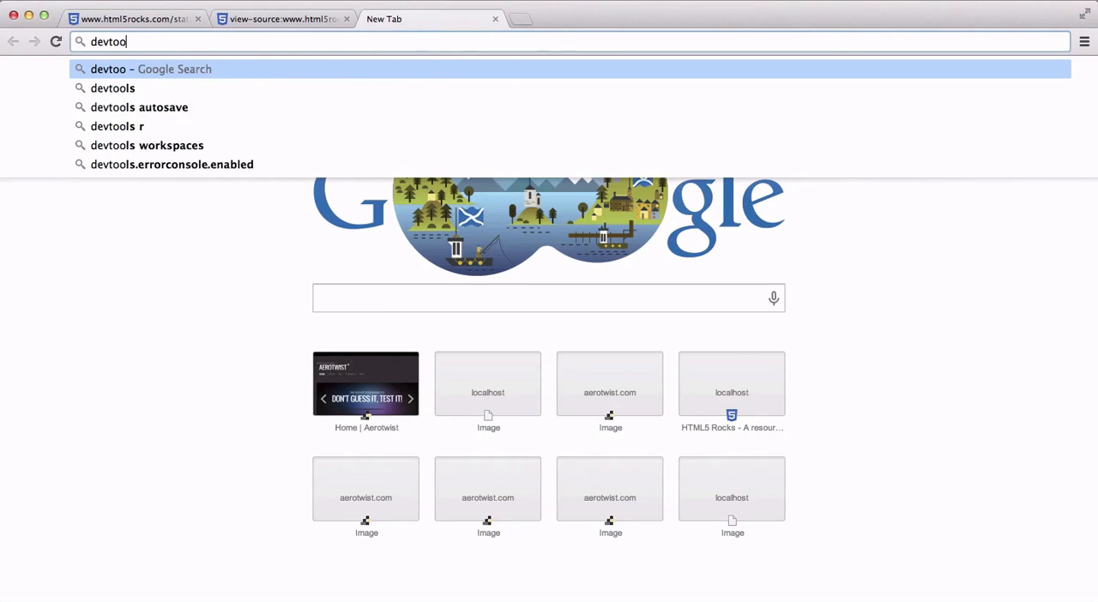